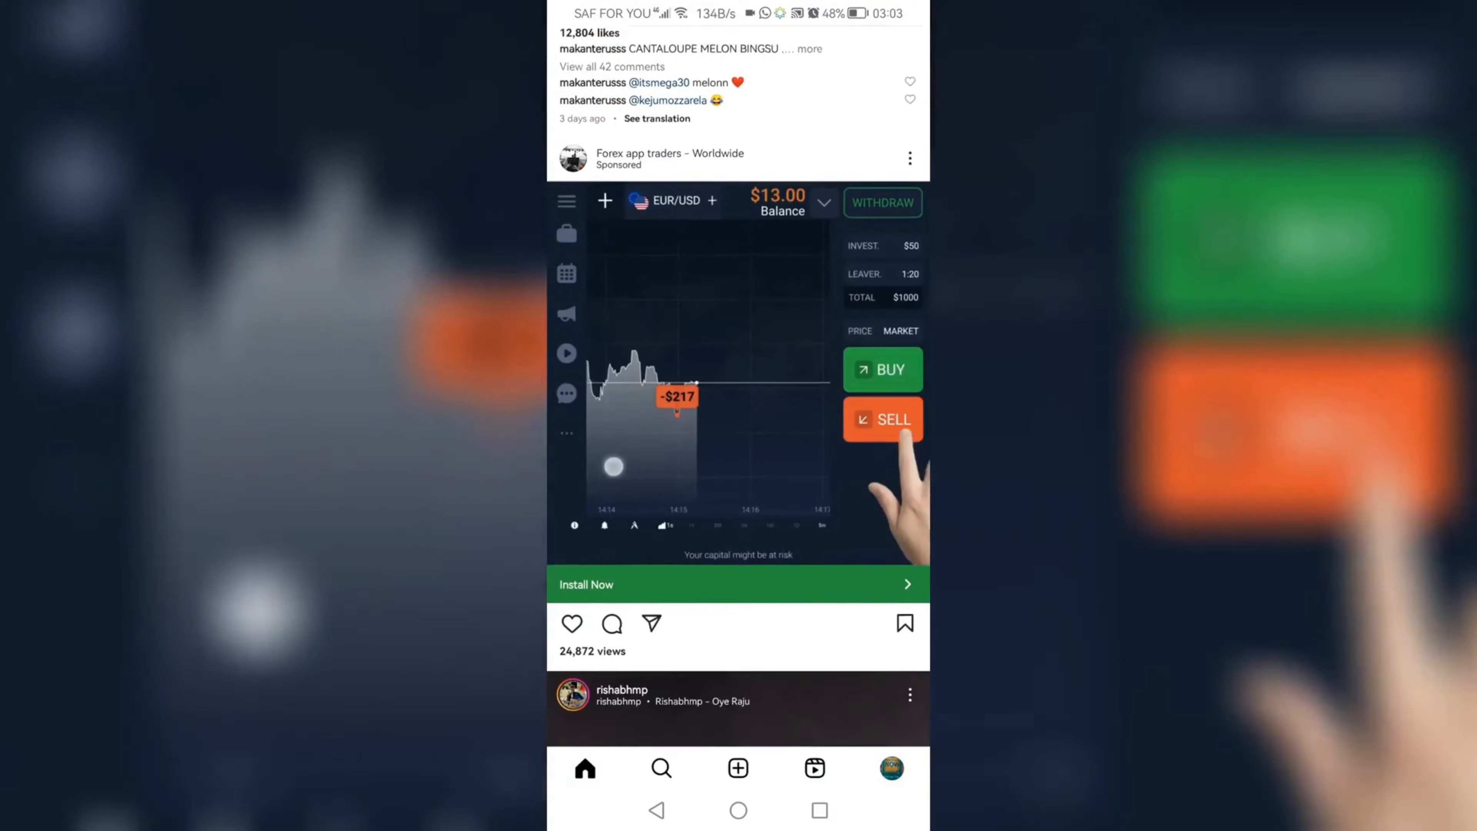
# Go to your own profile and bring up the account options menu from the top right
pyautogui.scroll(3)
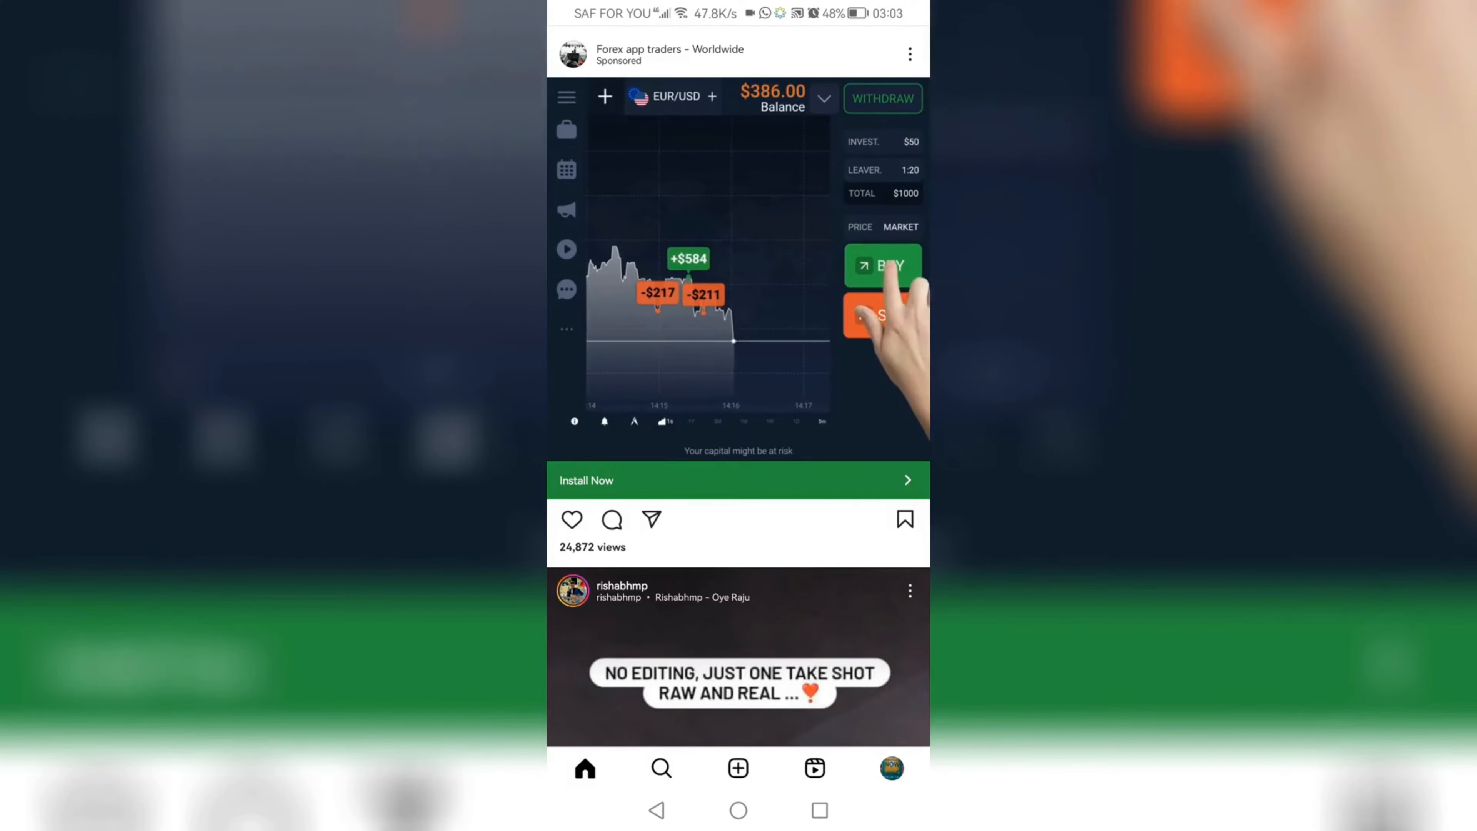
pyautogui.click(890, 768)
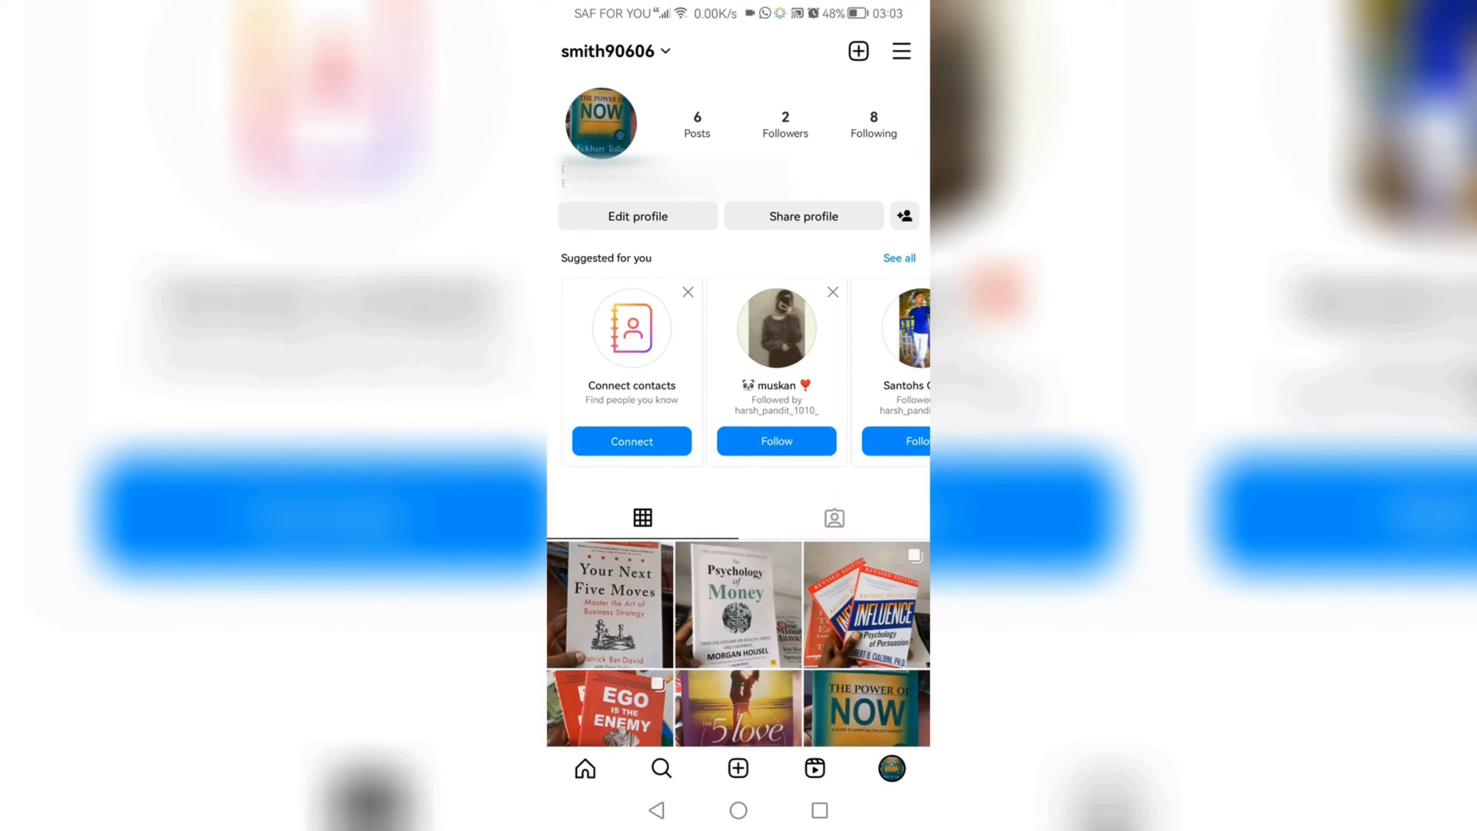
pyautogui.click(899, 51)
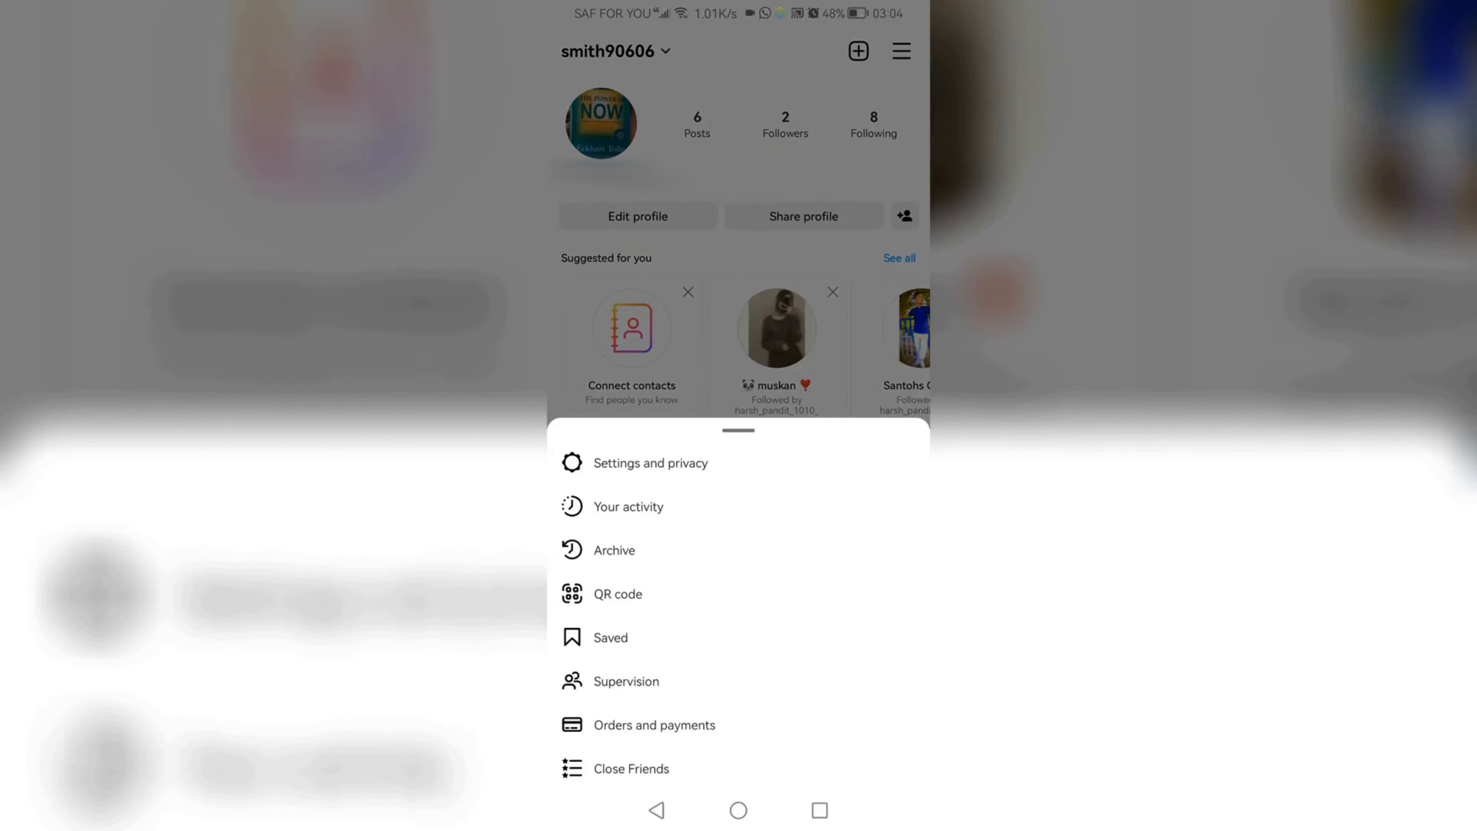
# Enter Settings and privacy and scroll to the 'Your app and media' section
pyautogui.click(650, 462)
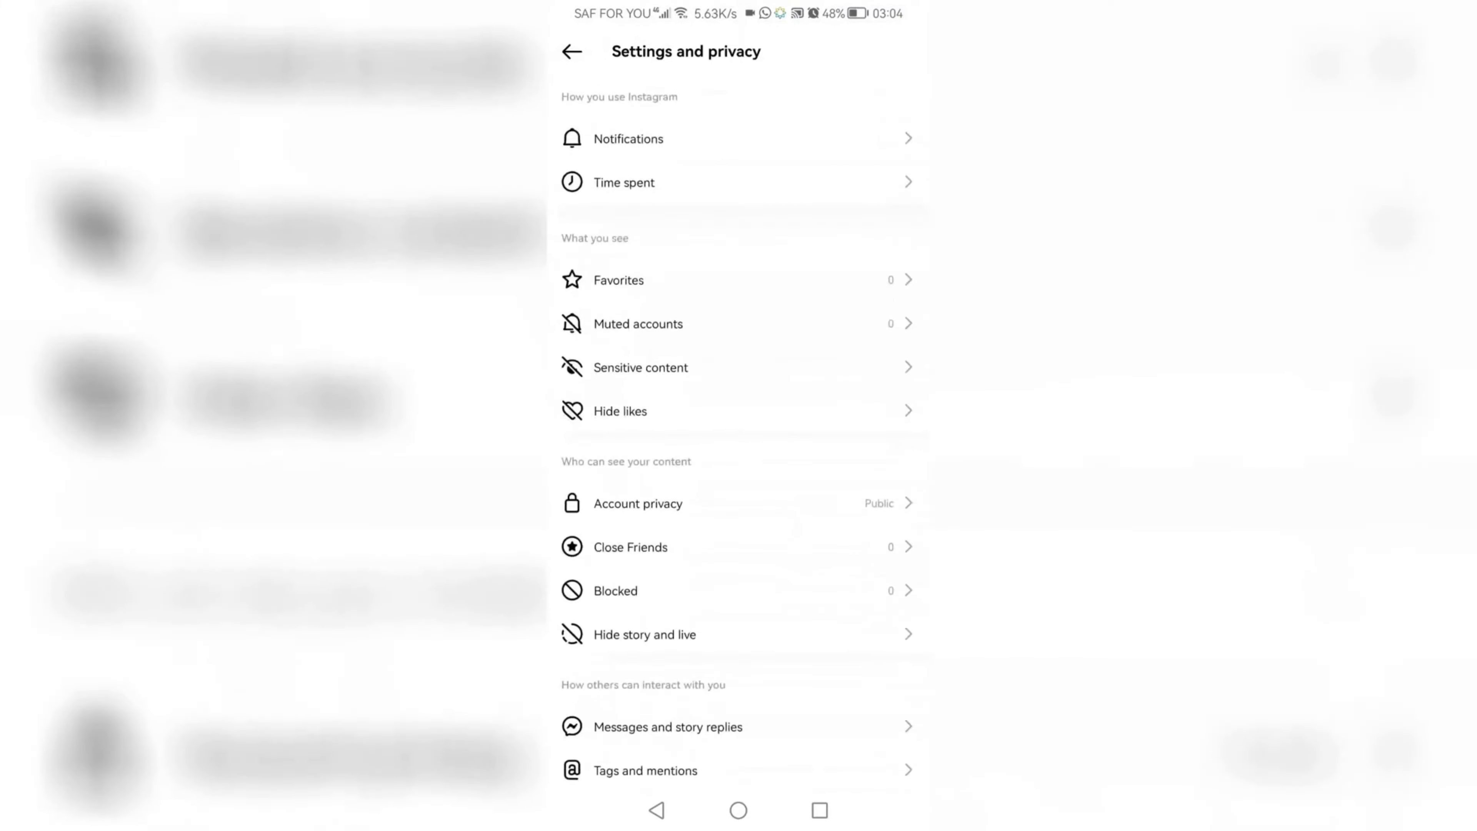
pyautogui.scroll(-3)
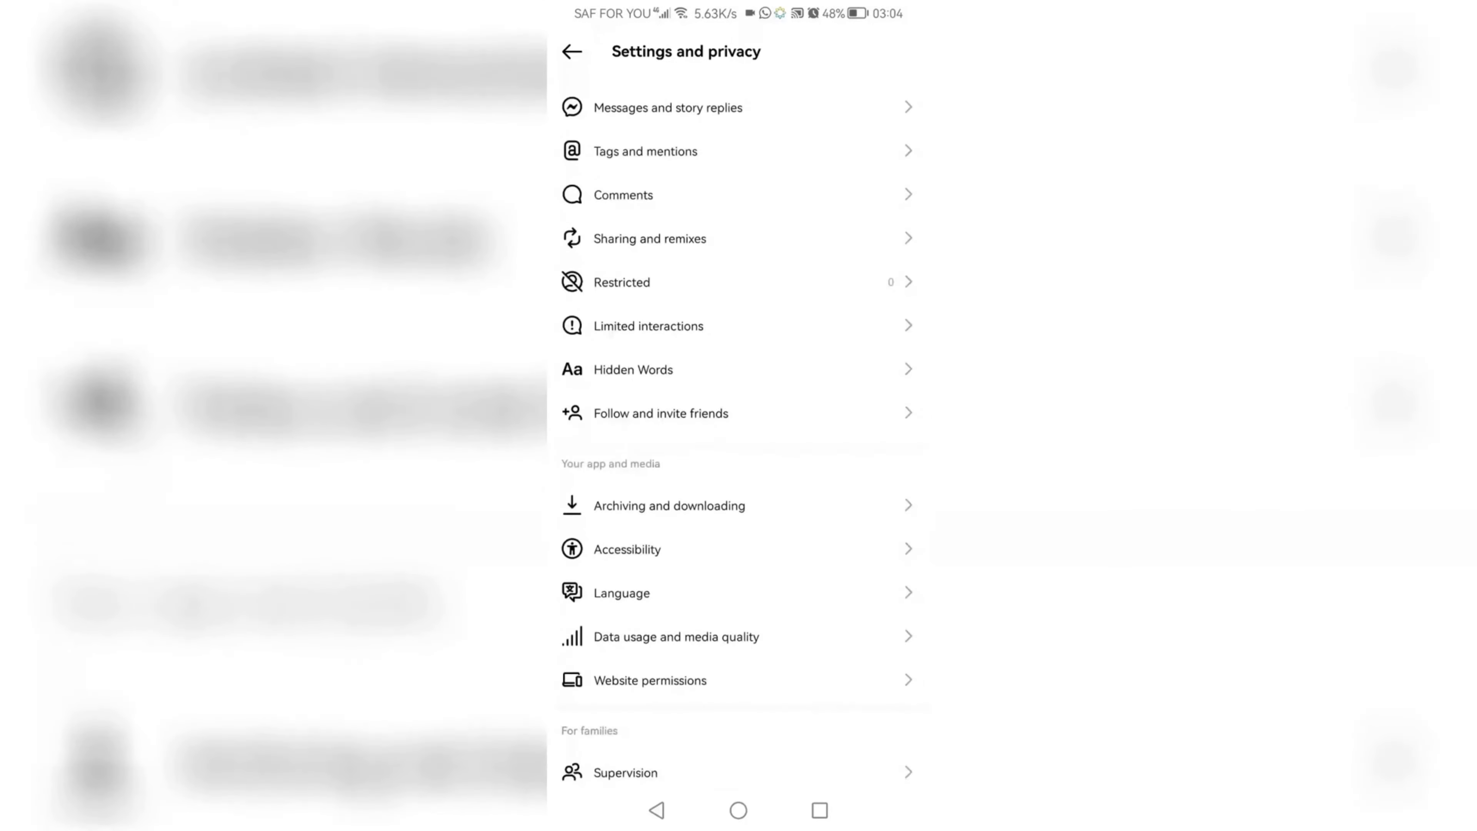
pyautogui.scroll(3)
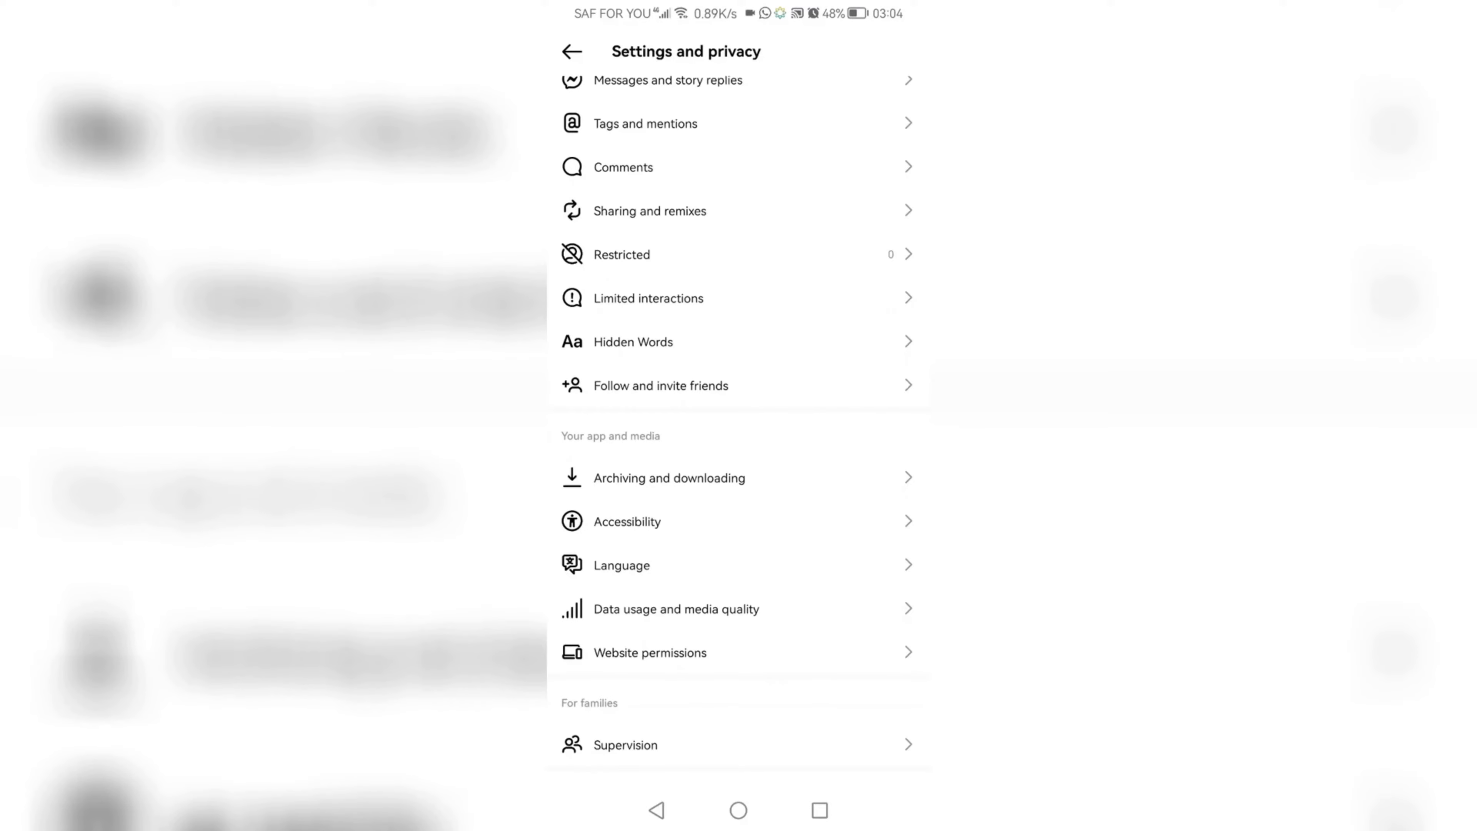
# In Accessibility, set Dark mode to On so the app shows a dark theme
pyautogui.click(637, 520)
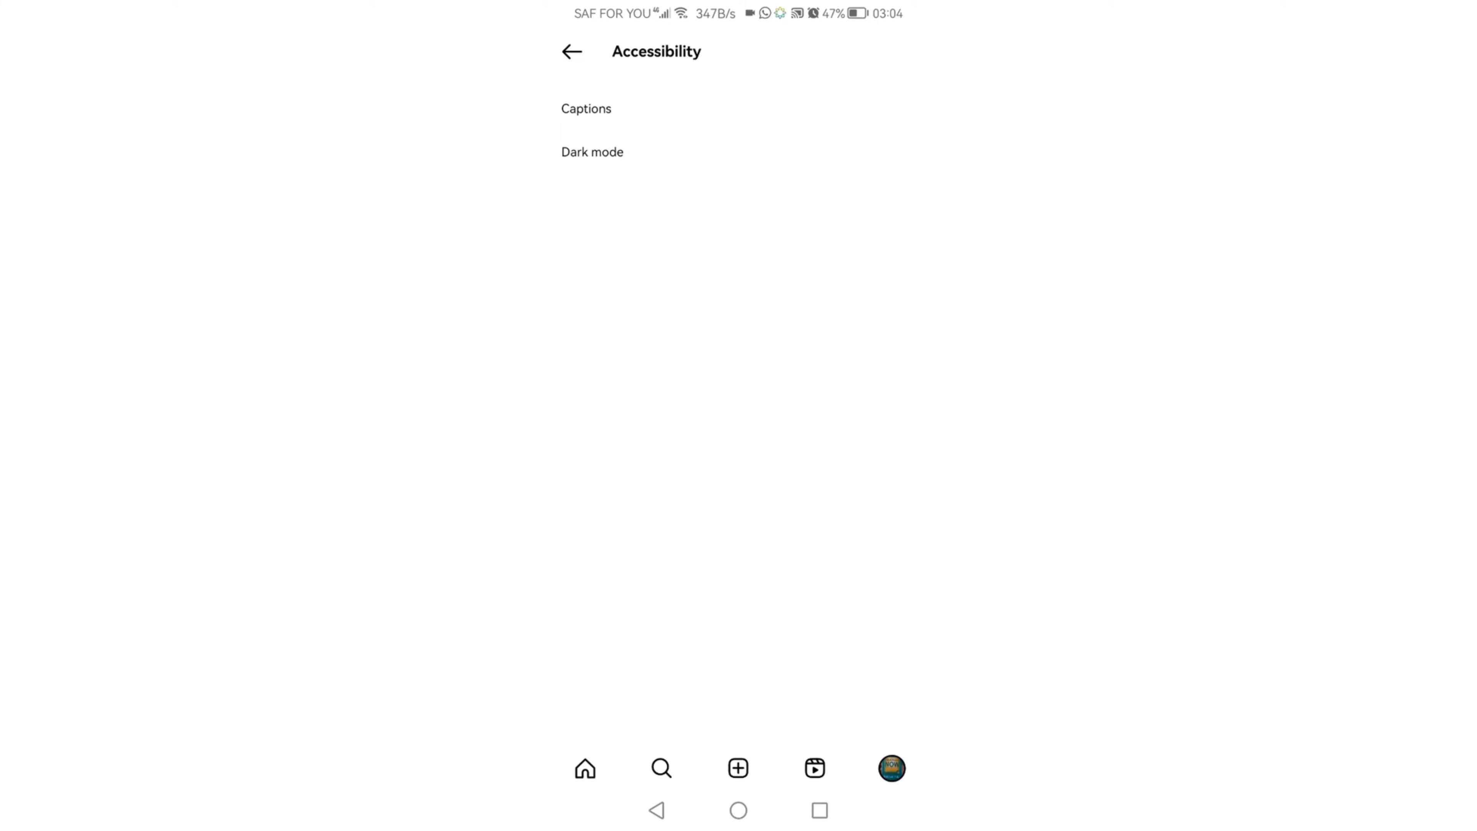
pyautogui.click(591, 152)
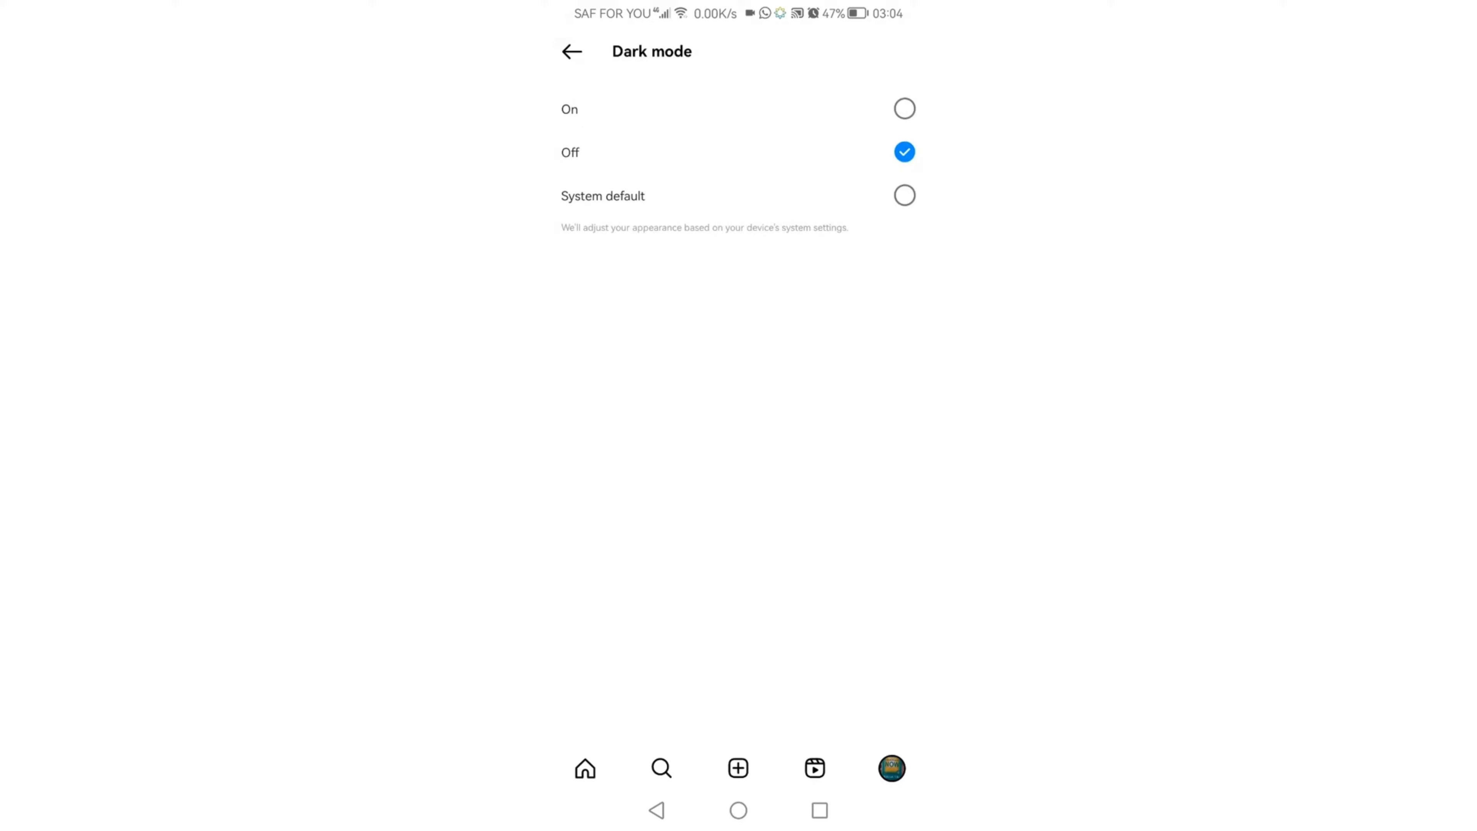
pyautogui.click(903, 108)
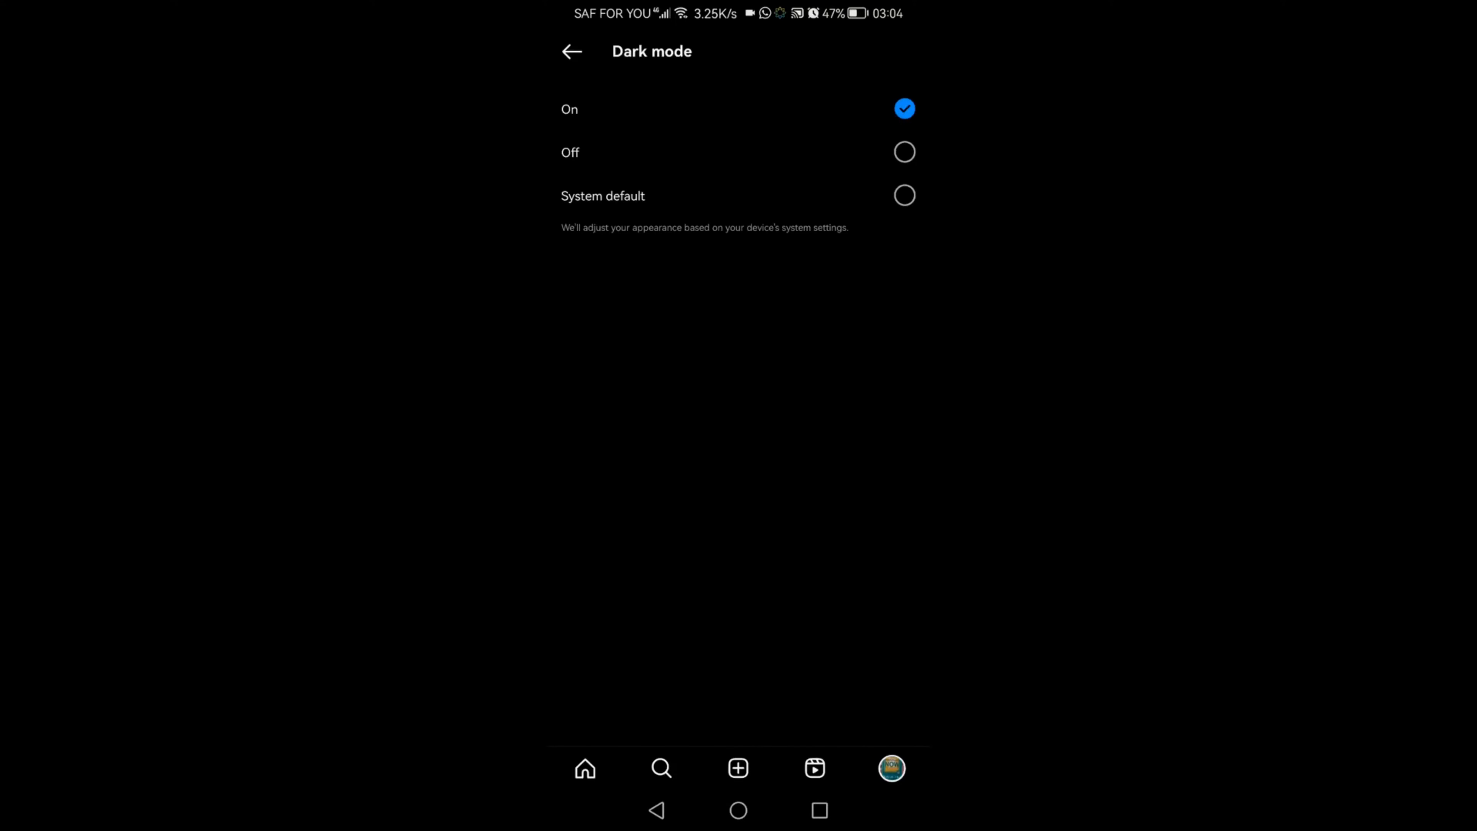